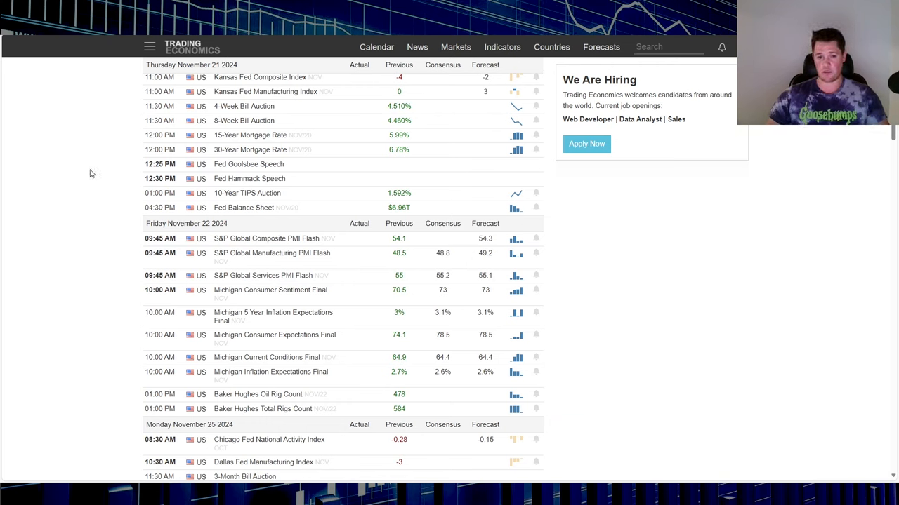
mouse_move(95, 281)
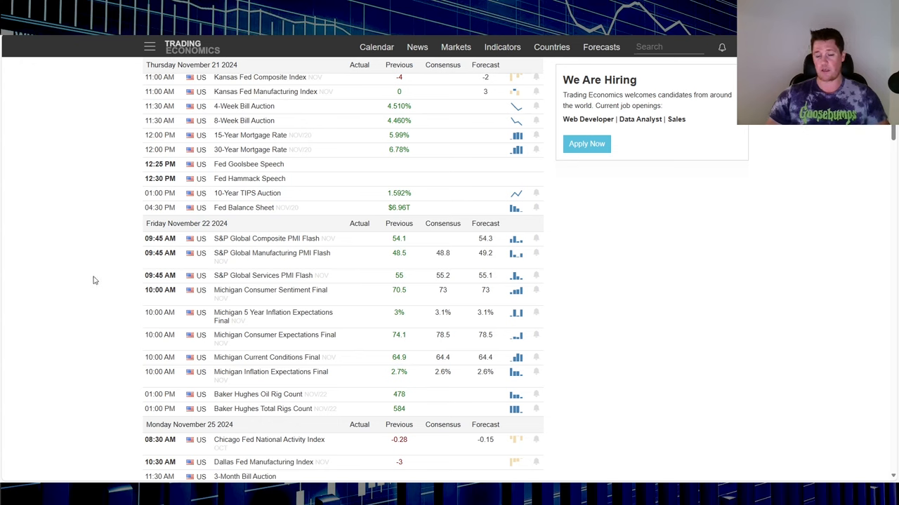
mouse_move(110, 261)
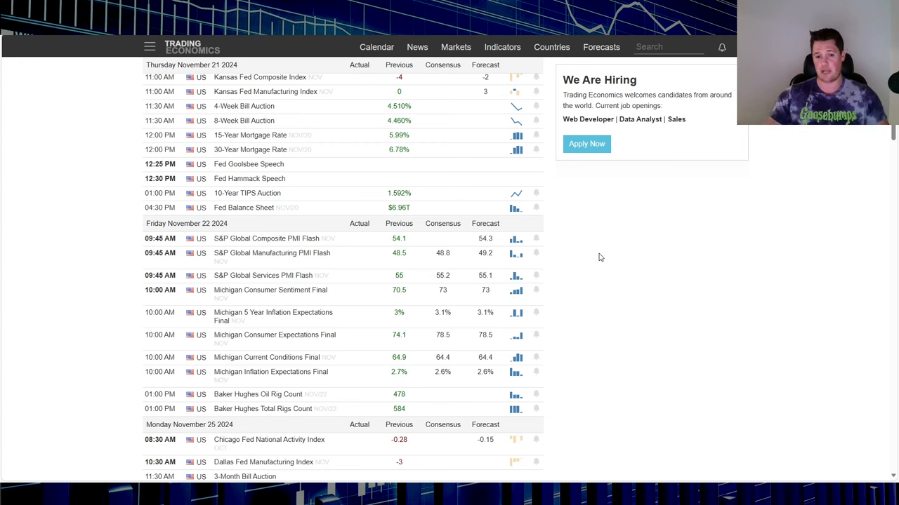
mouse_move(54, 233)
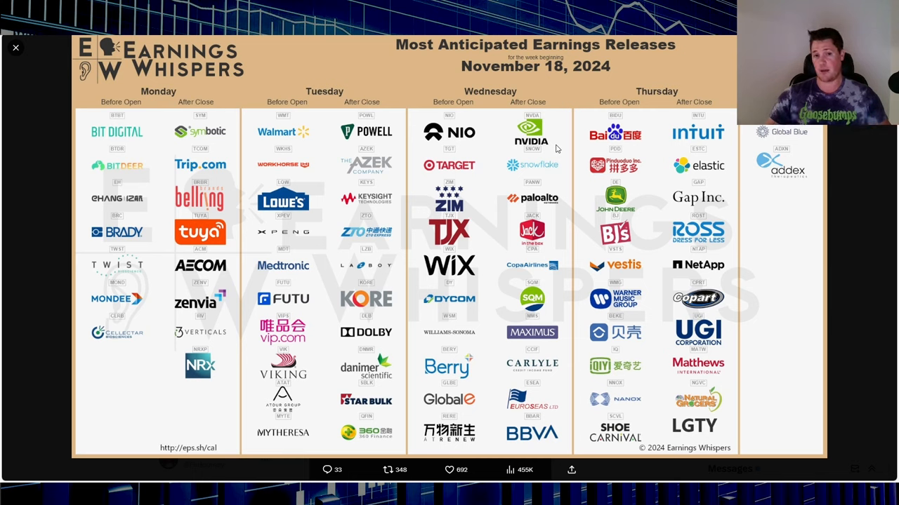
mouse_move(617, 182)
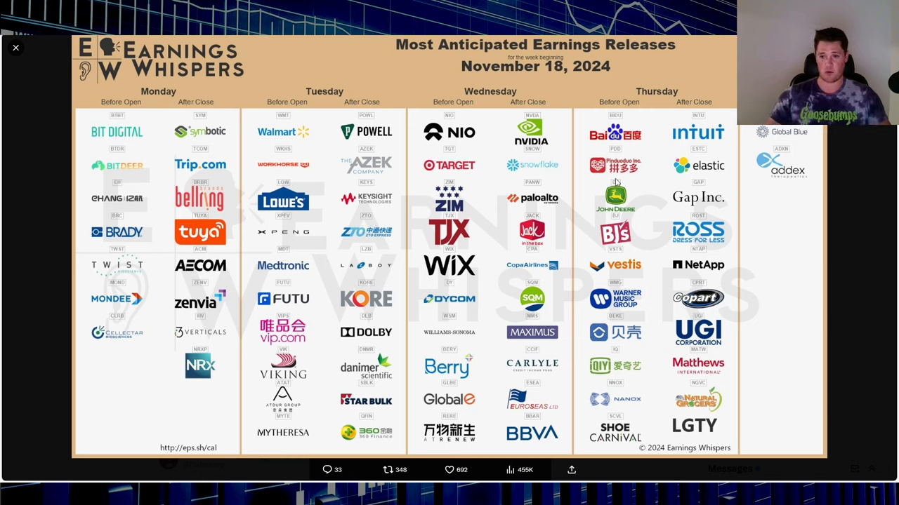
mouse_move(605, 72)
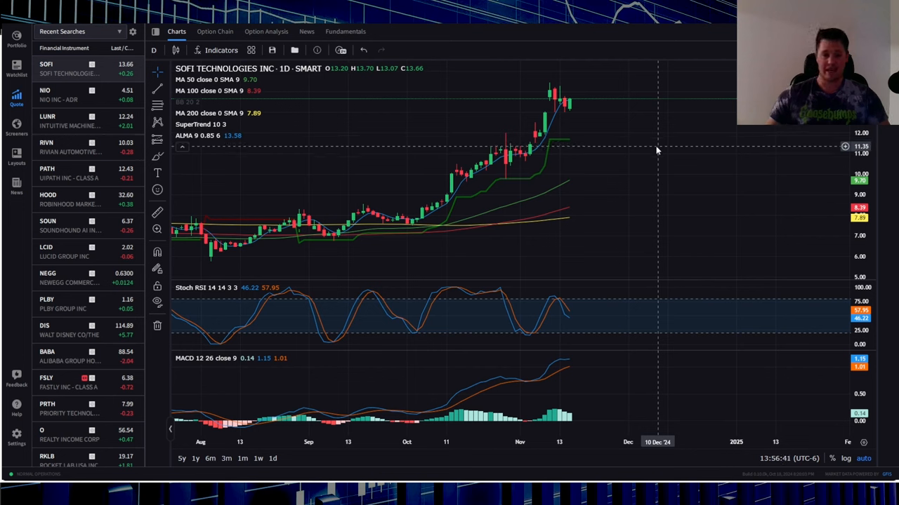
mouse_move(565, 106)
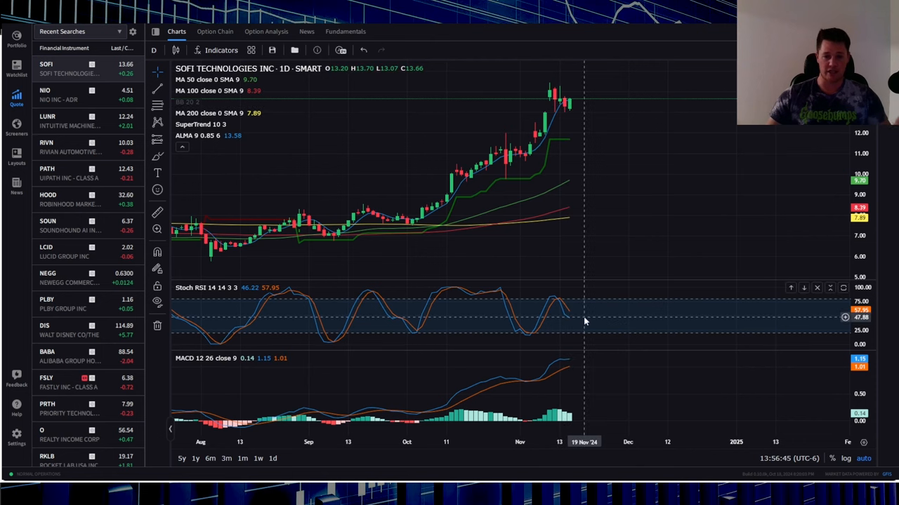
mouse_move(579, 312)
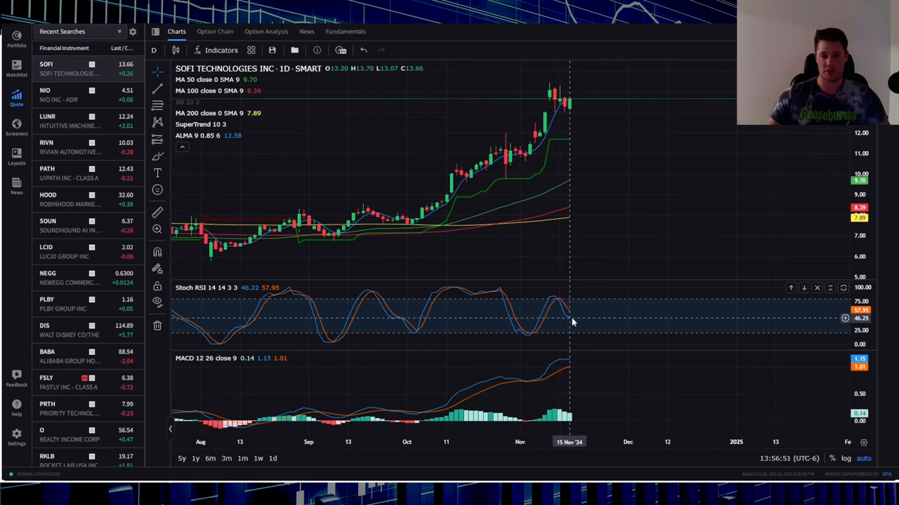
mouse_move(577, 315)
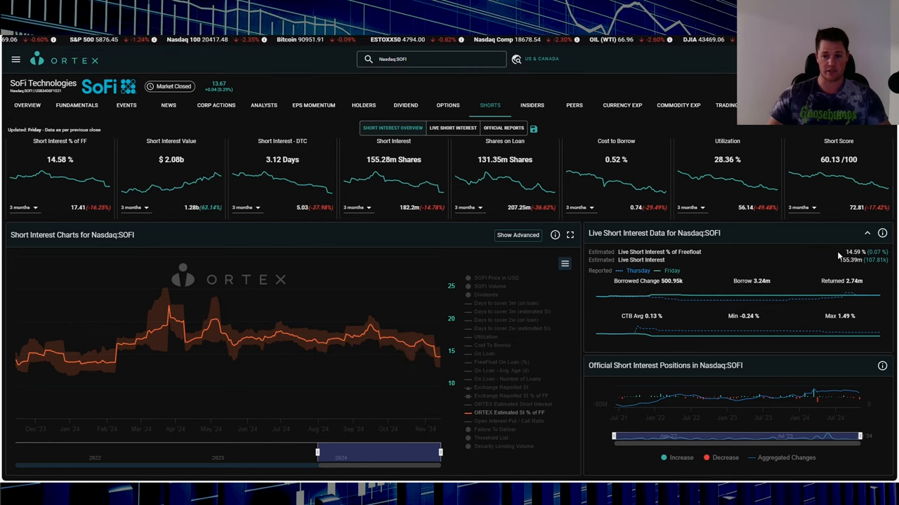
mouse_move(804, 255)
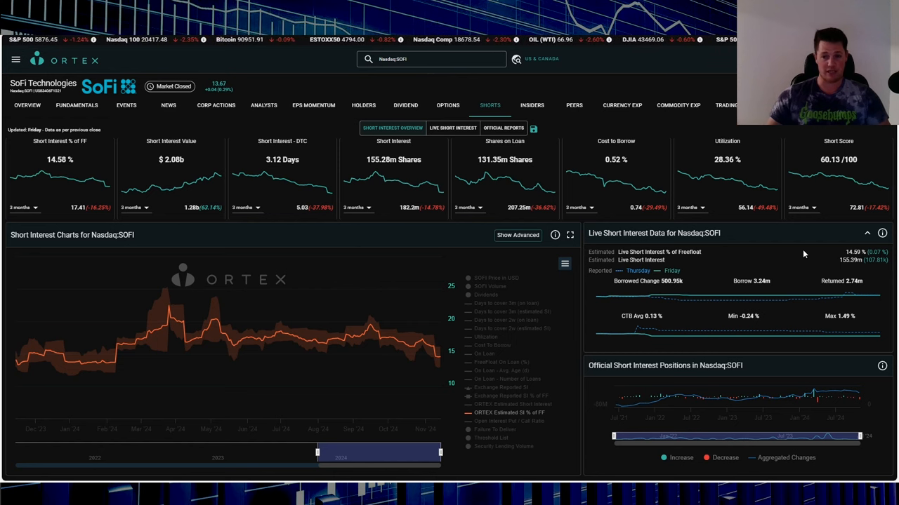
mouse_move(743, 254)
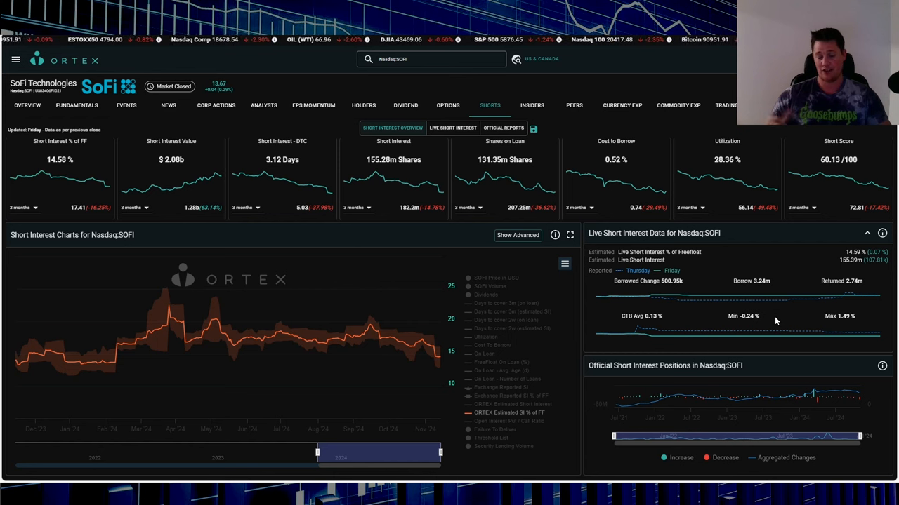
mouse_move(755, 298)
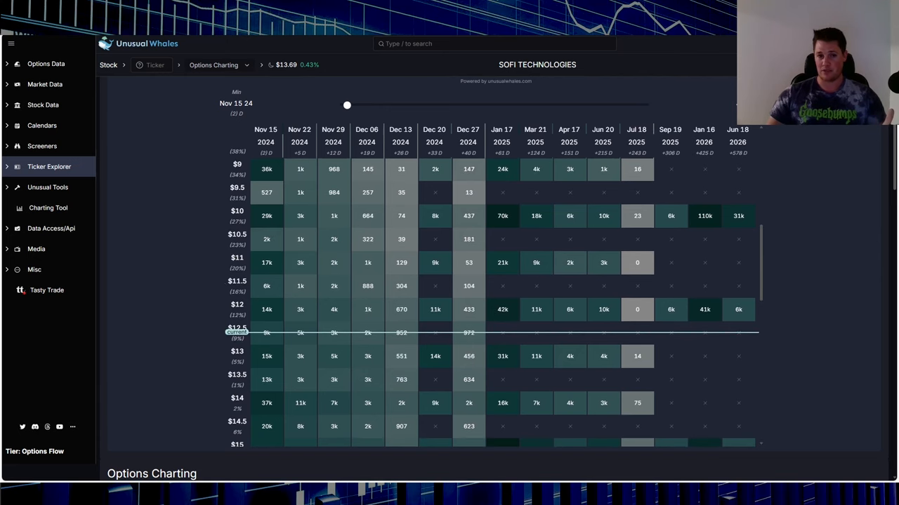
Step: Open SoFi's Options Charting view in Ticker Explorer and scroll the contracts-by-strike grid
click(43, 105)
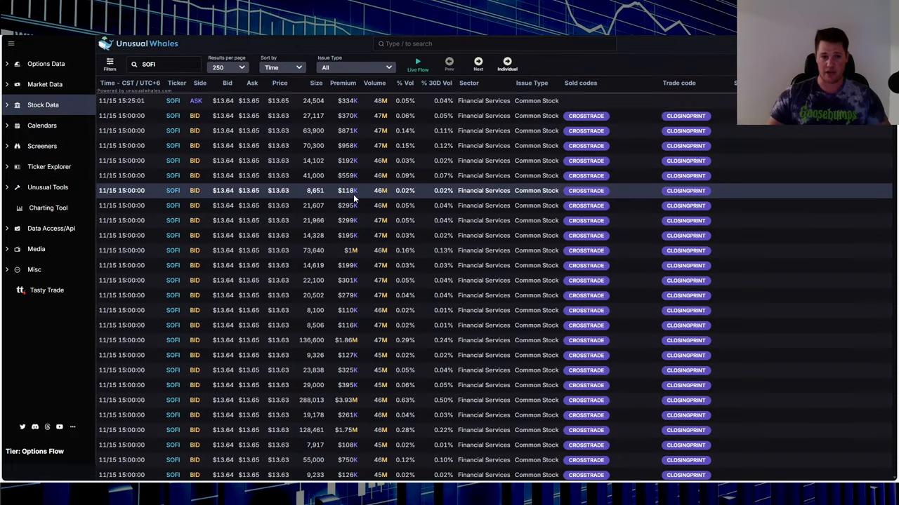
scroll(down, 3)
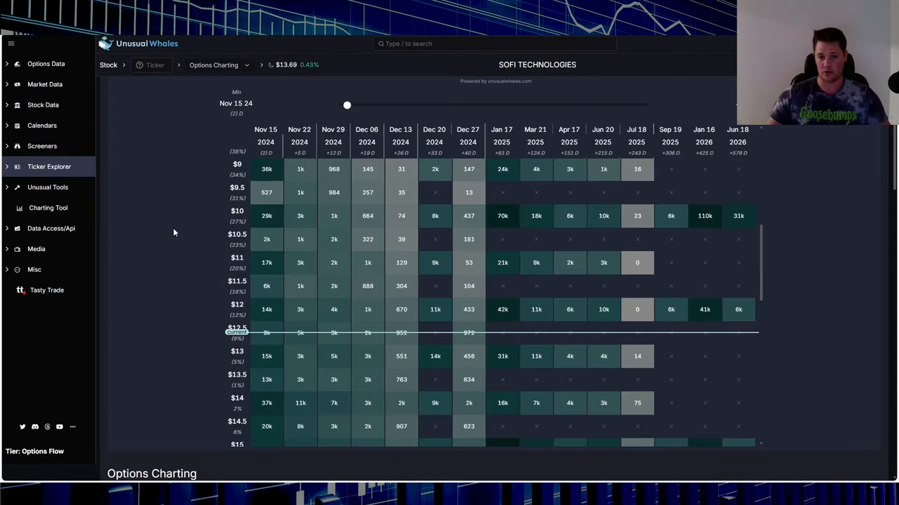
mouse_move(111, 273)
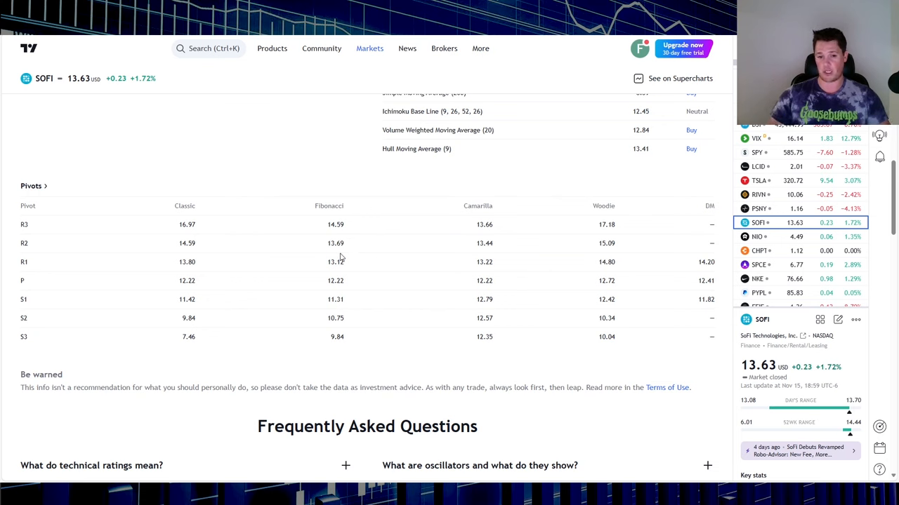
mouse_move(345, 230)
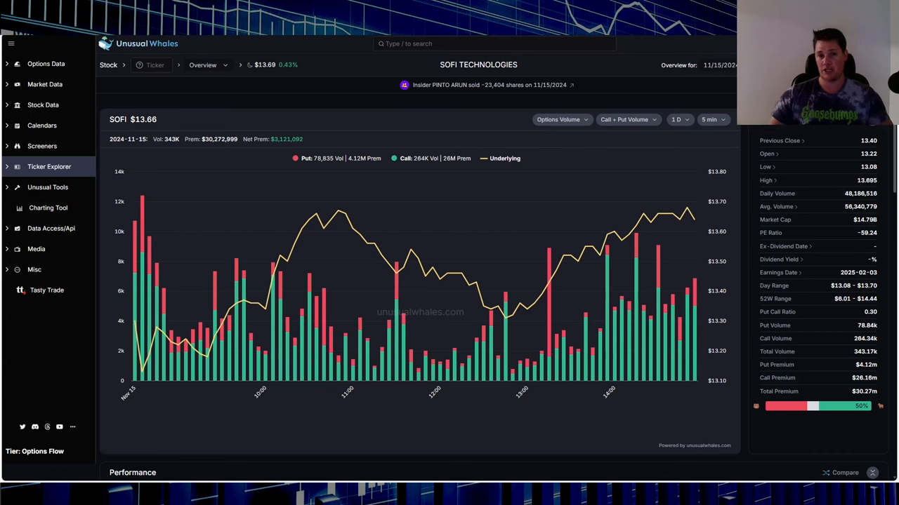
mouse_move(330, 221)
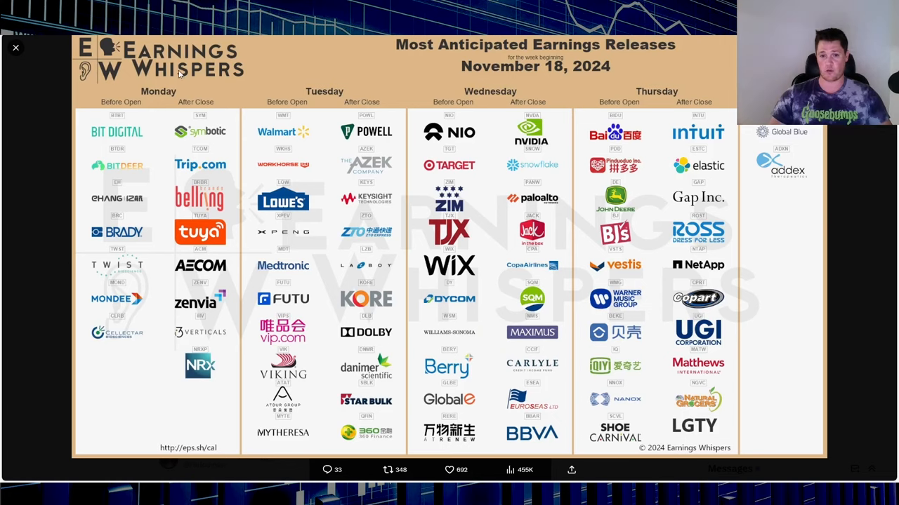
mouse_move(548, 160)
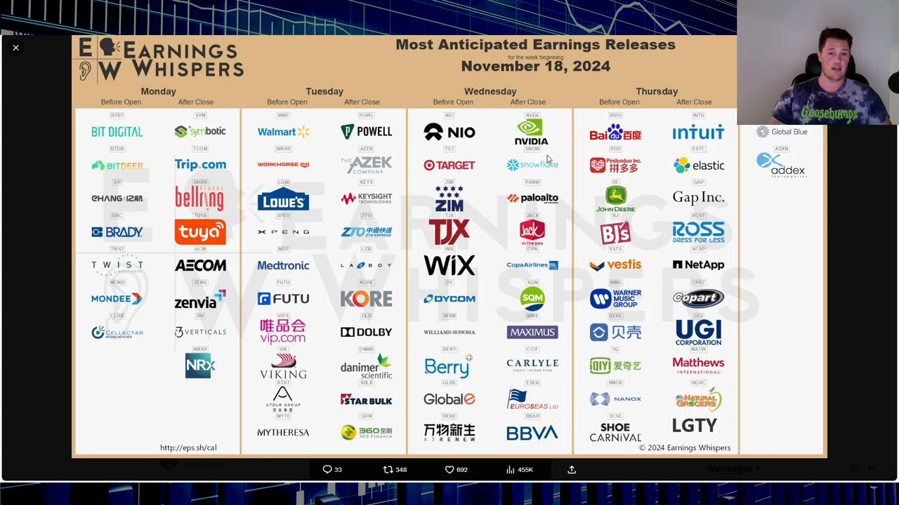